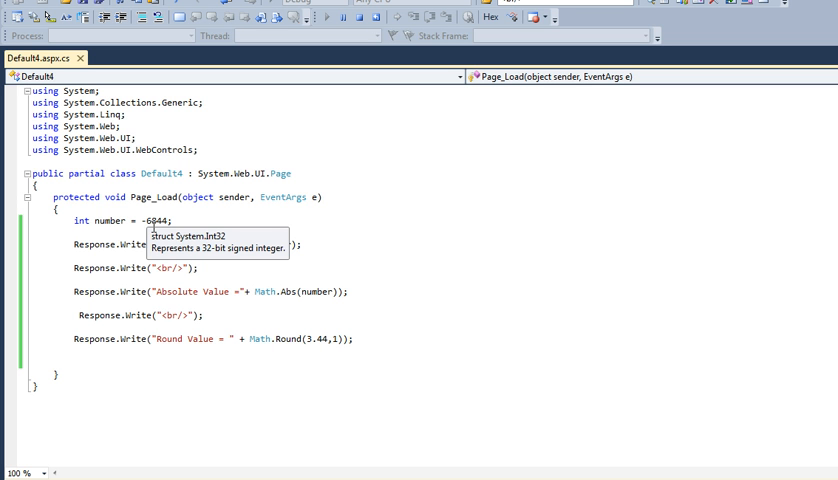
pyautogui.moveTo(412, 260)
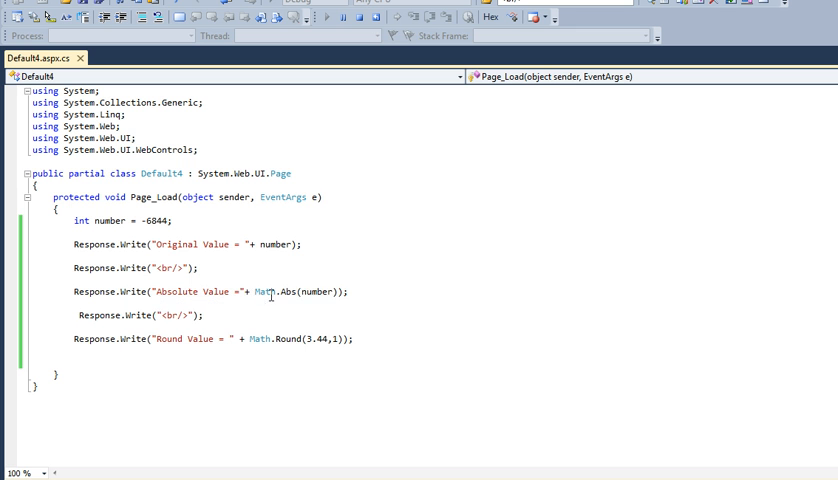
pyautogui.moveTo(284, 292)
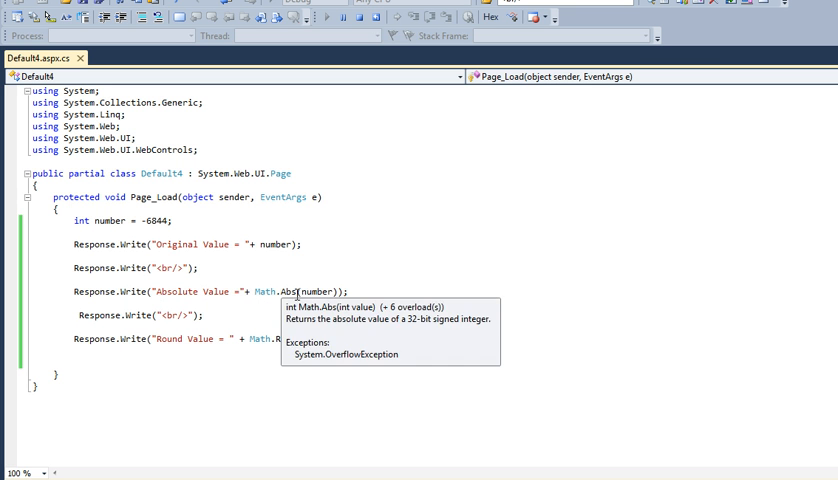
pyautogui.moveTo(96, 220)
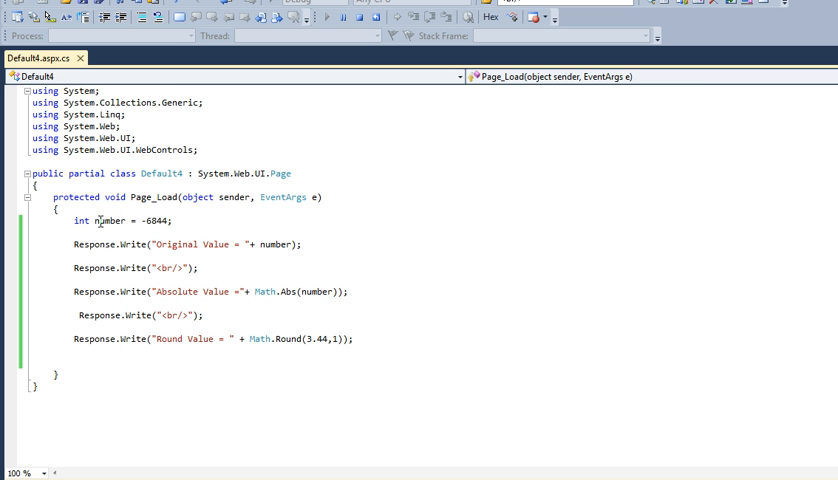
pyautogui.moveTo(82, 220)
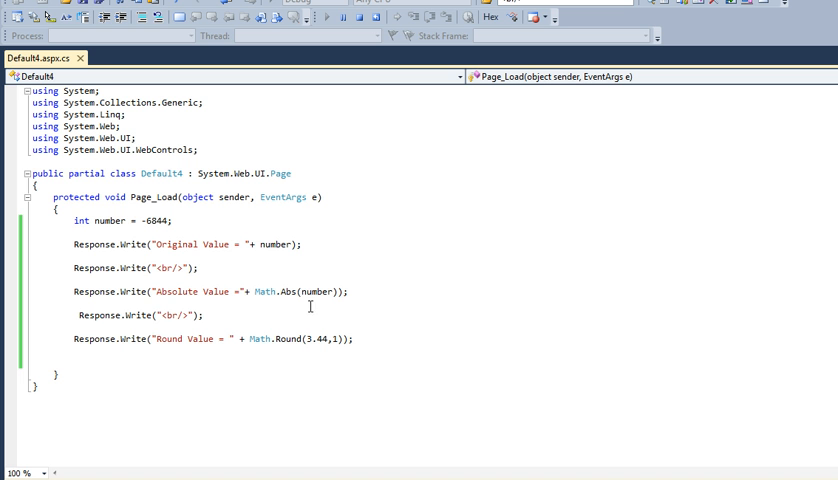
pyautogui.moveTo(116, 364)
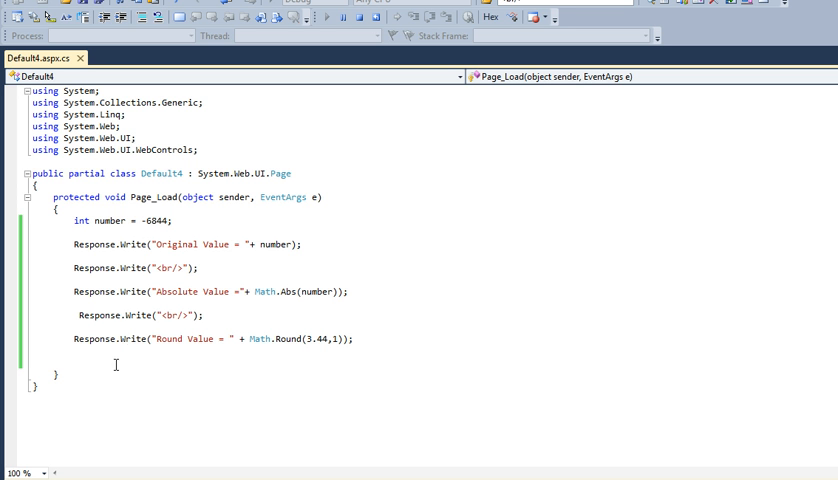
pyautogui.moveTo(268, 352)
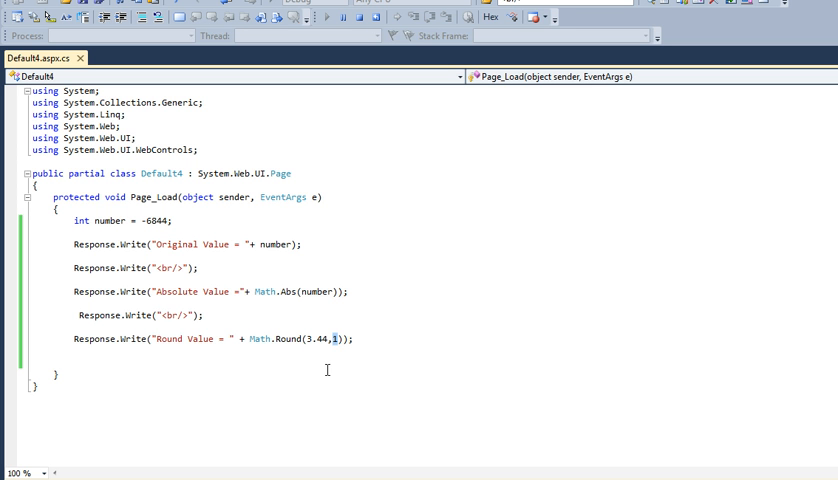
pyautogui.moveTo(338, 348)
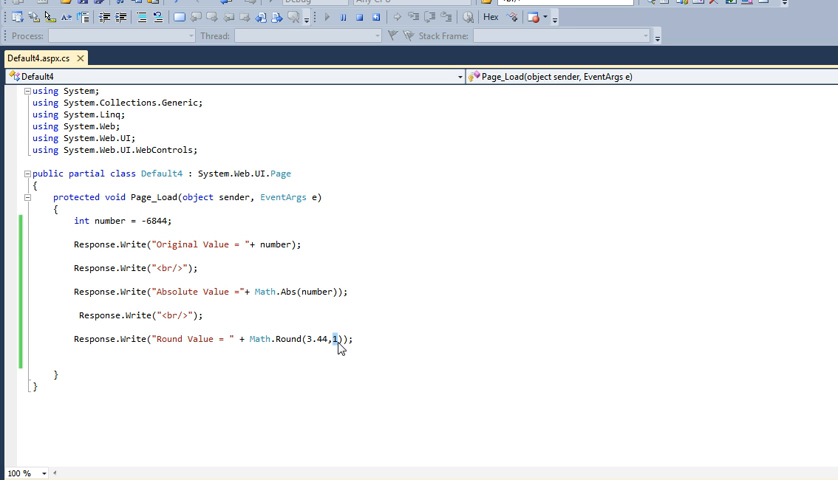